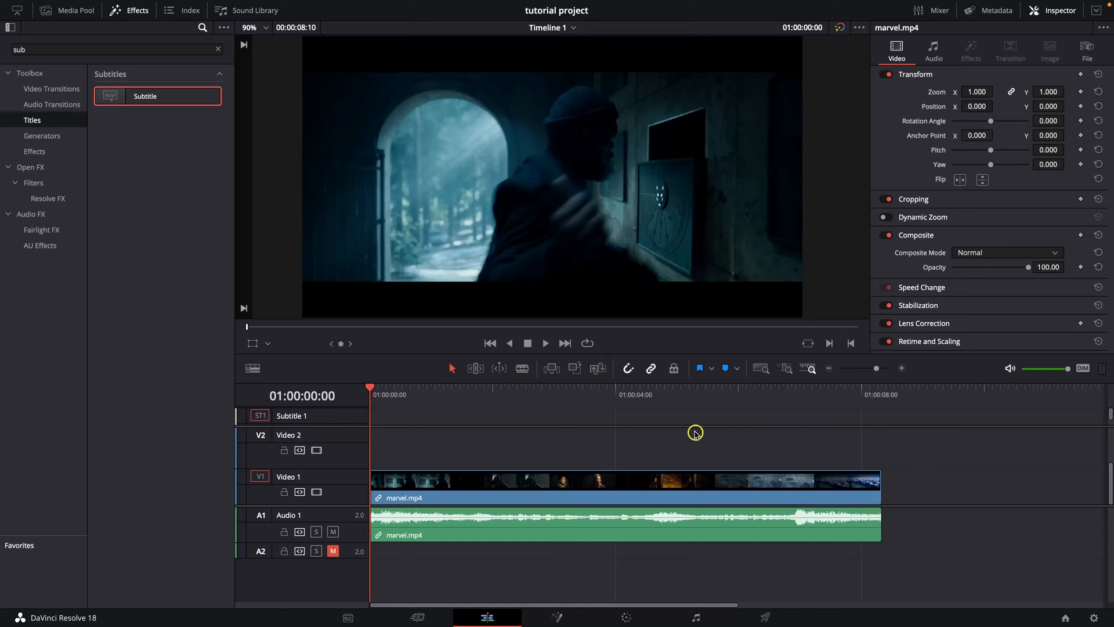
{"action": "mouse_move", "coordinate": [502, 444]}
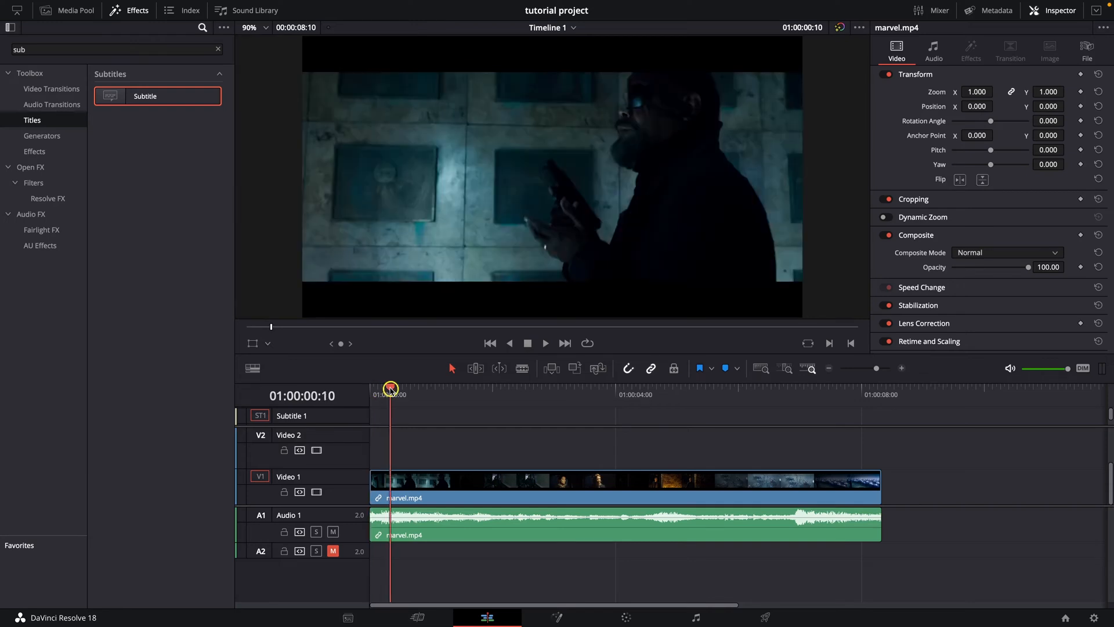
Play the timeline briefly, then drag image.jpg from the Media Pool onto Video 2 above marvel.mp4
{"action": "key", "text": "space"}
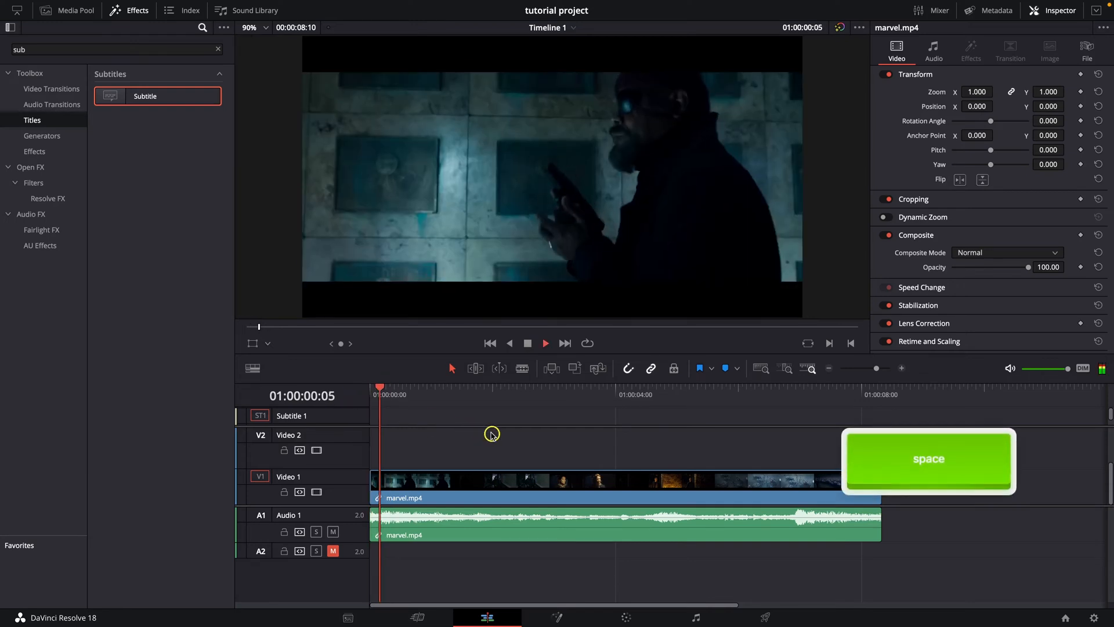
{"action": "key", "text": "space"}
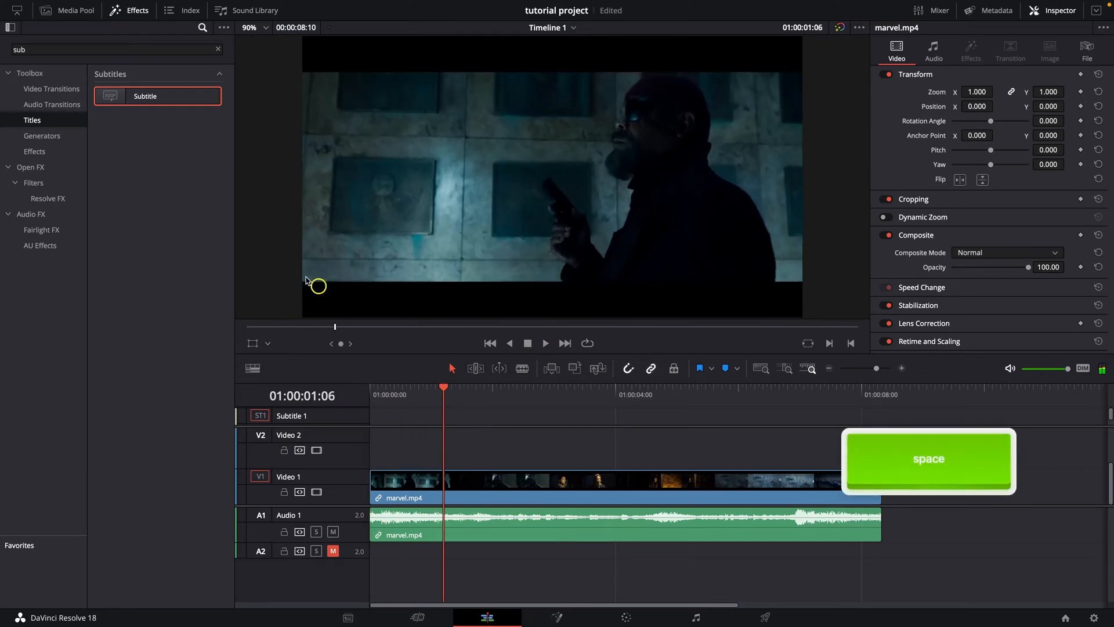
{"action": "left_click", "coordinate": [70, 9]}
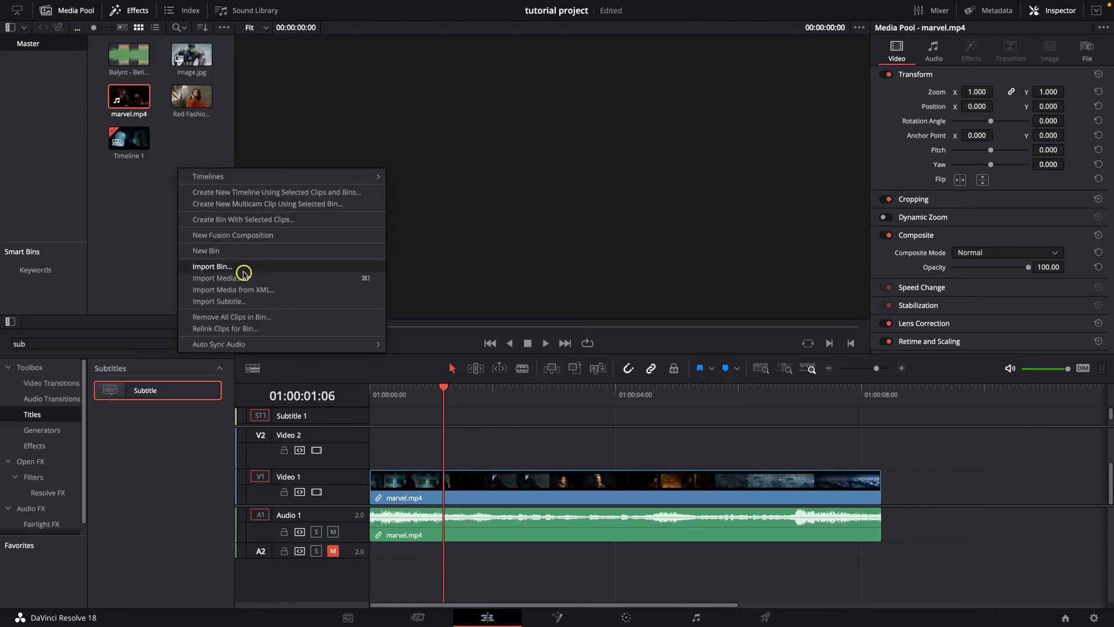
{"action": "left_click", "coordinate": [212, 267]}
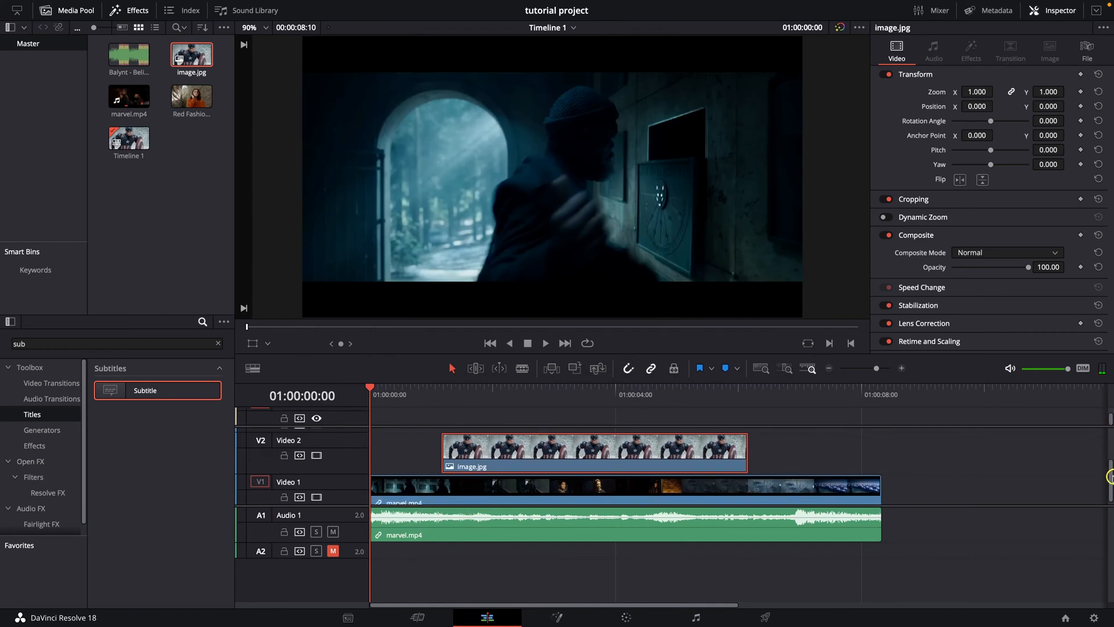
Trim image.jpg's right edge back to the playhead at 01:00:02:08 and review playback
{"action": "left_click", "coordinate": [462, 481]}
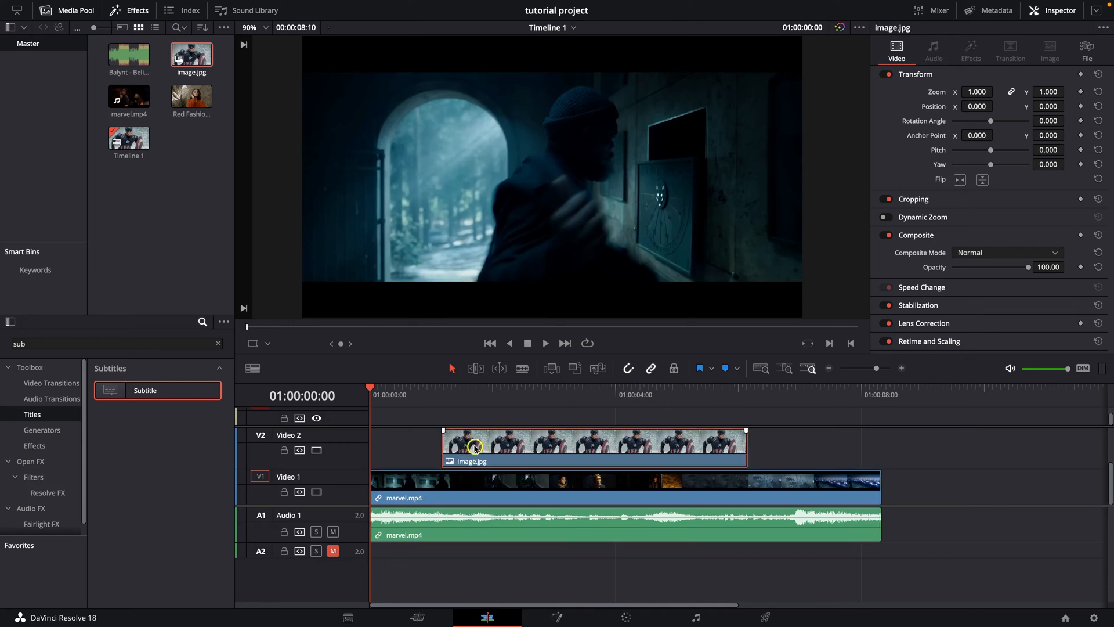
{"action": "key", "text": "space"}
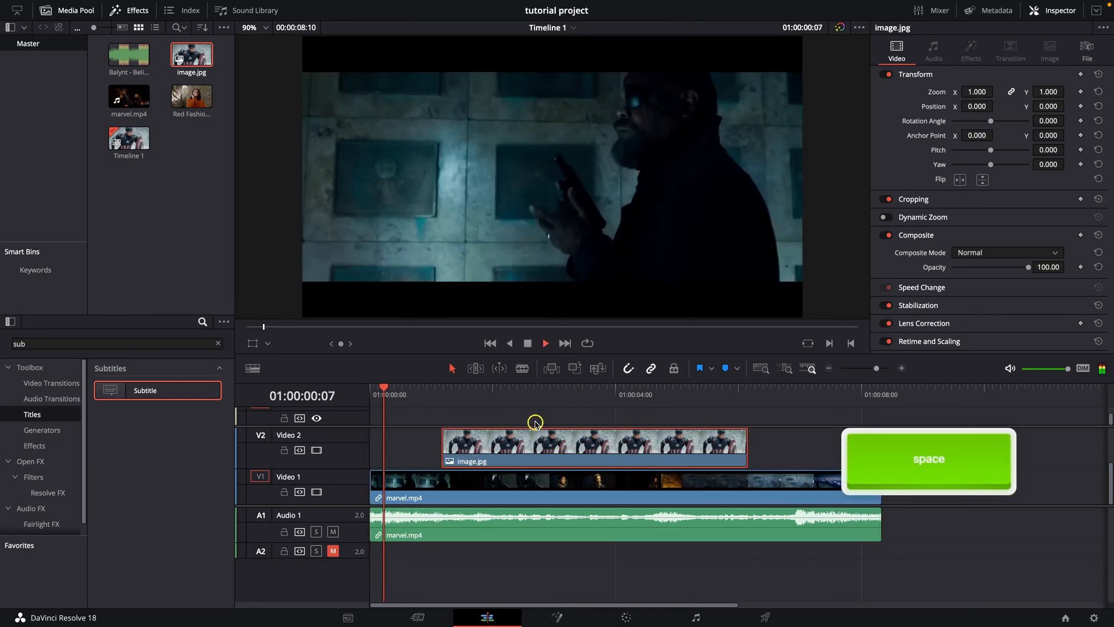
{"action": "key", "text": "space"}
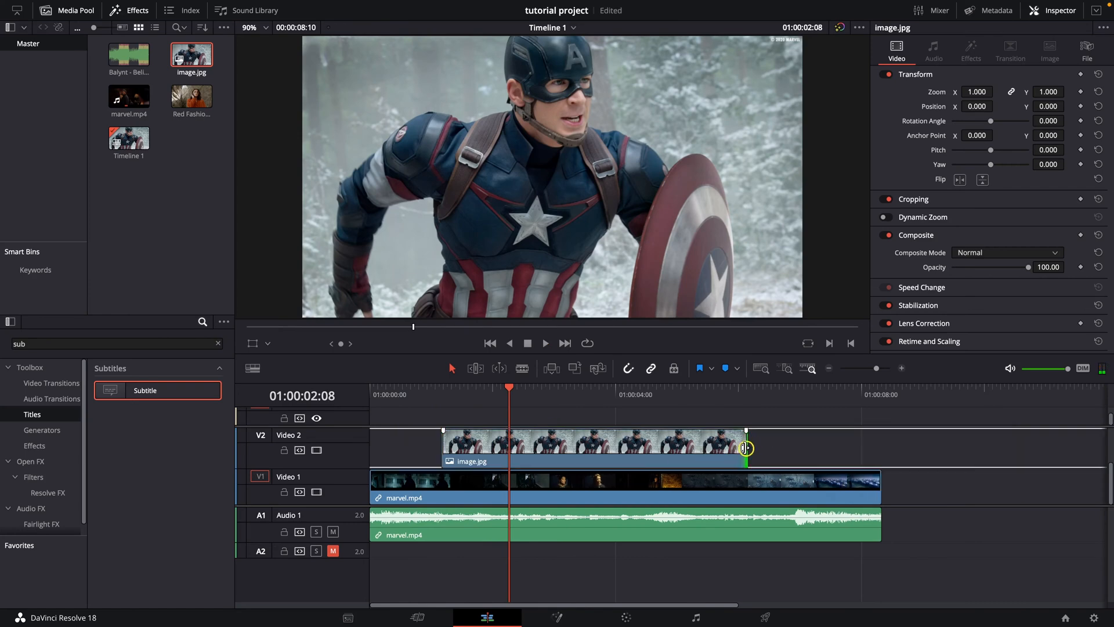
{"action": "left_click_drag", "start_coordinate": [746, 448], "coordinate": [508, 448]}
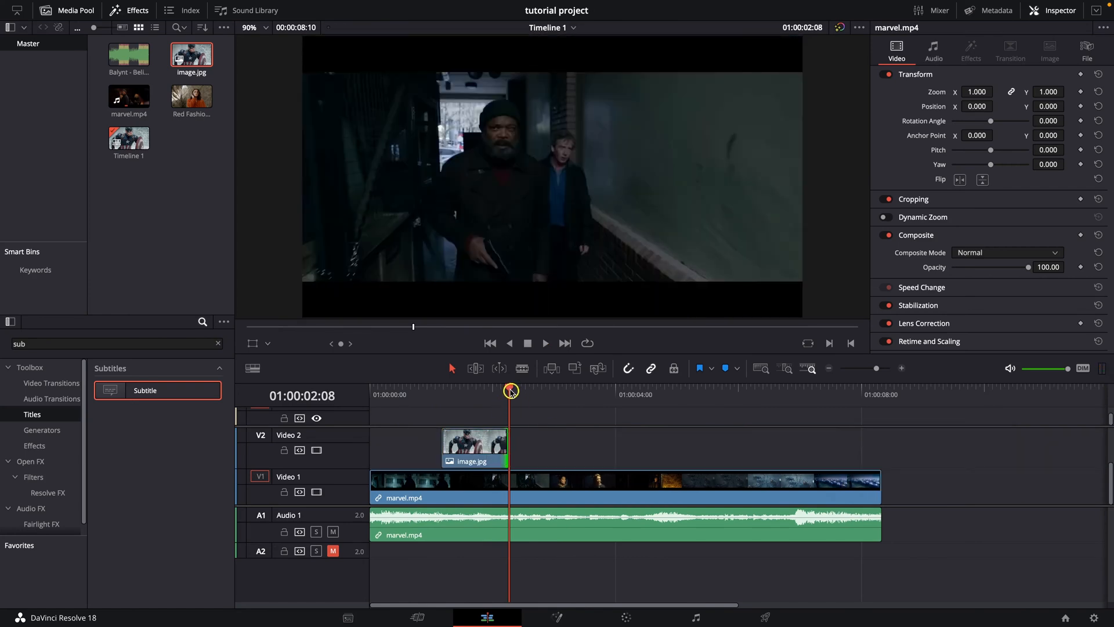
{"action": "key", "text": "space"}
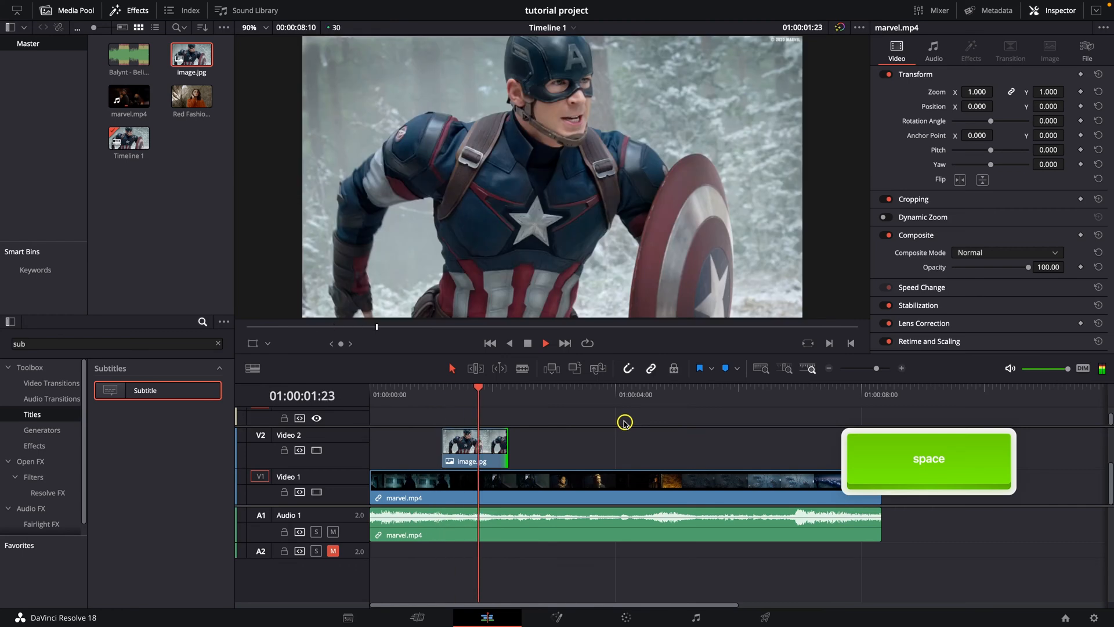
{"action": "key", "text": "space"}
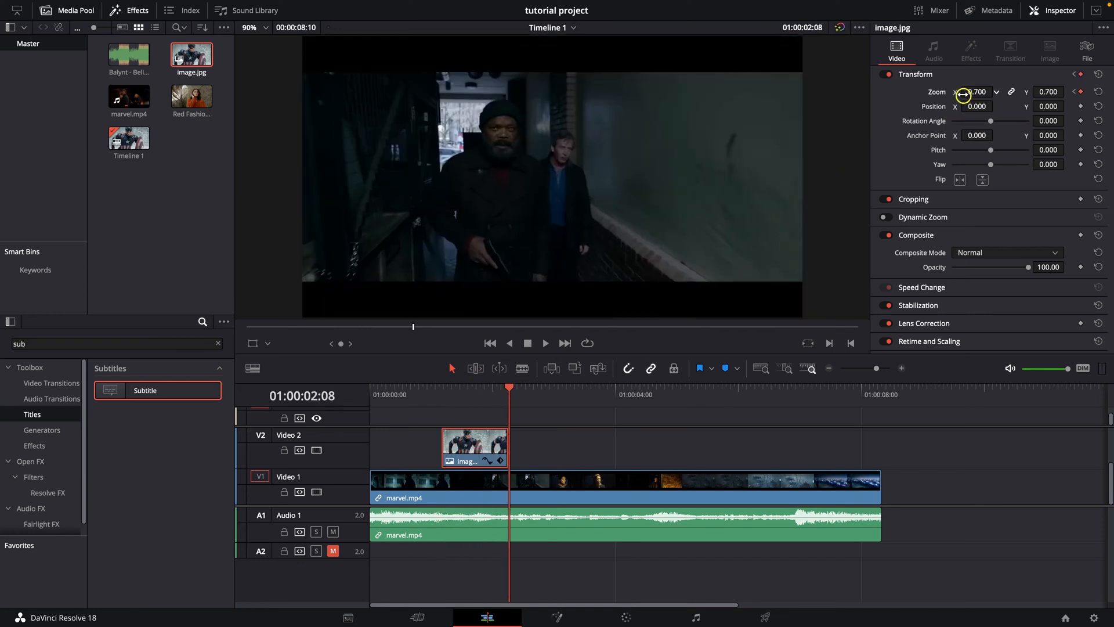
Set a second Zoom keyframe at 1.420 at 01:00:02:08 and return the playhead near the start
{"action": "left_click_drag", "start_coordinate": [977, 91], "coordinate": [977, 90]}
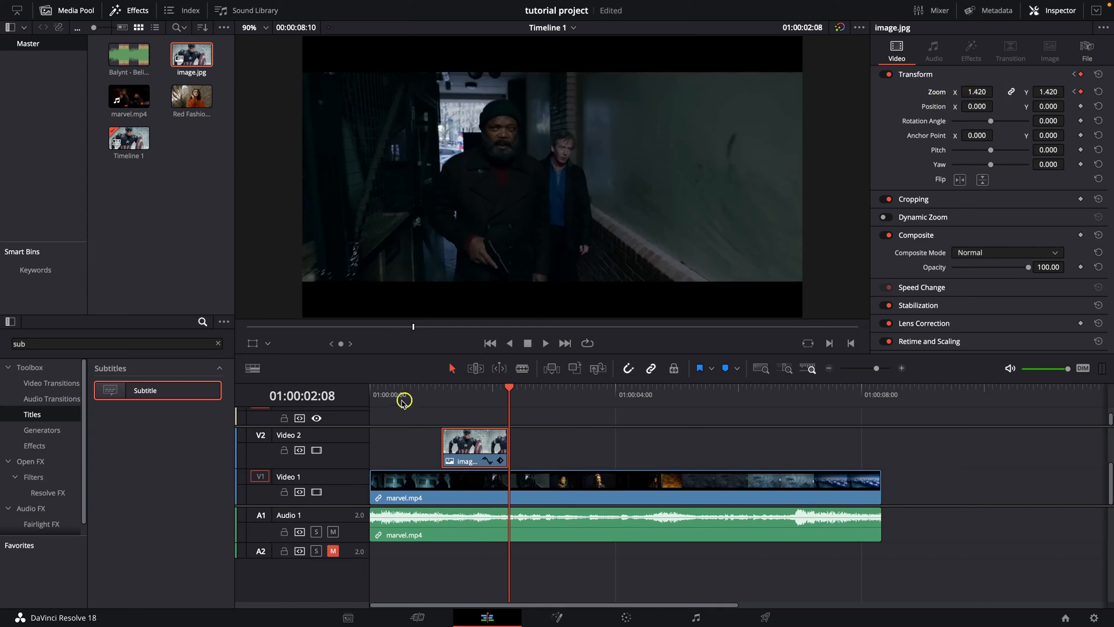
{"action": "left_click", "coordinate": [545, 344]}
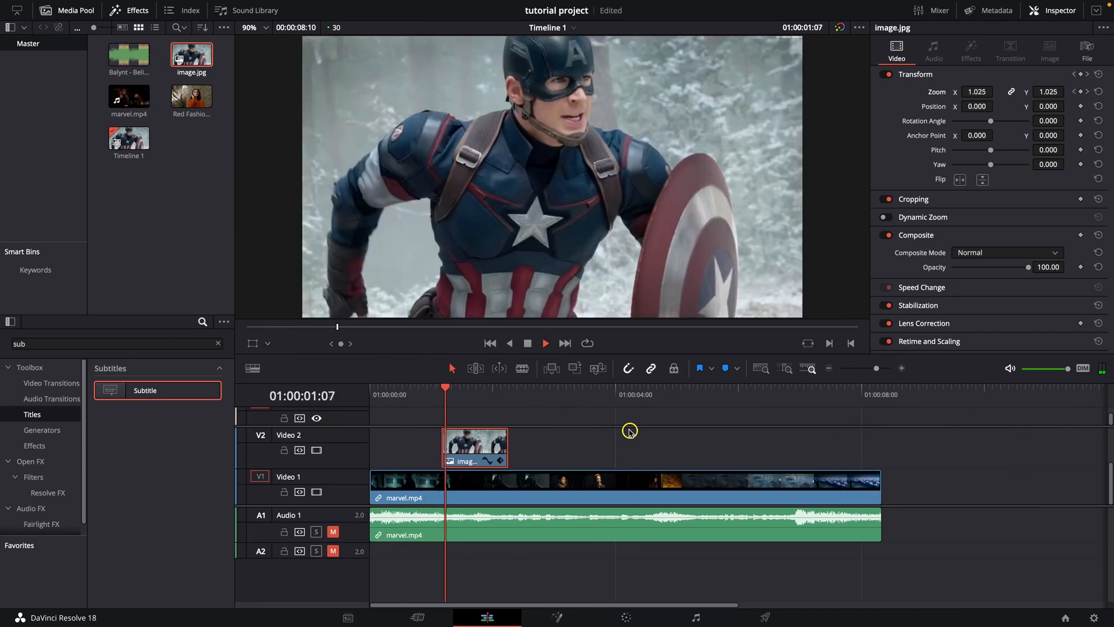
{"action": "left_click", "coordinate": [569, 394]}
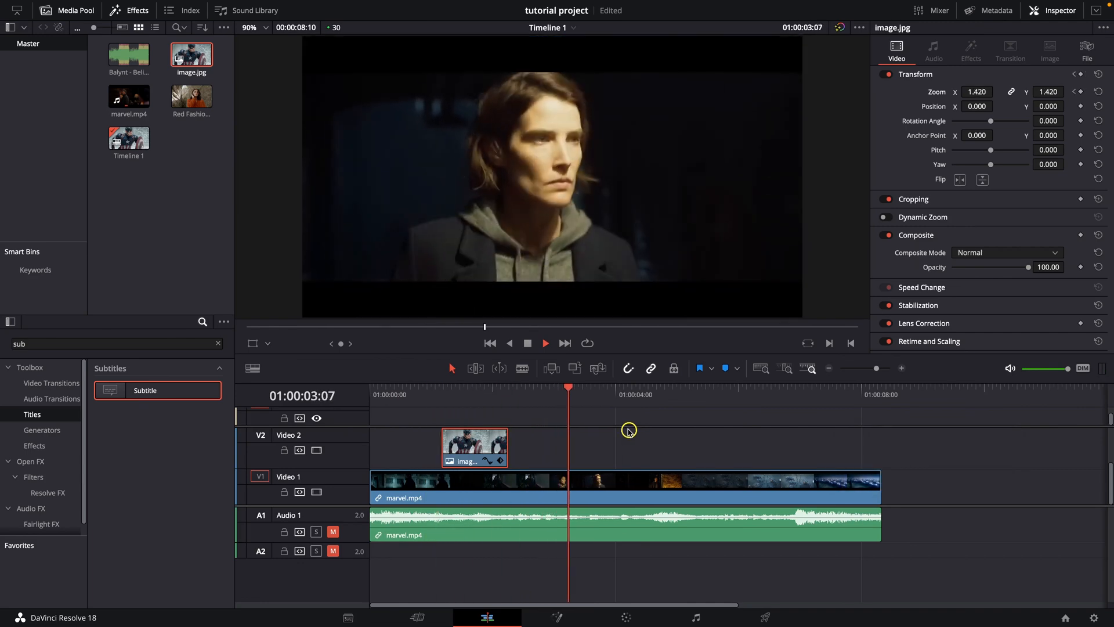